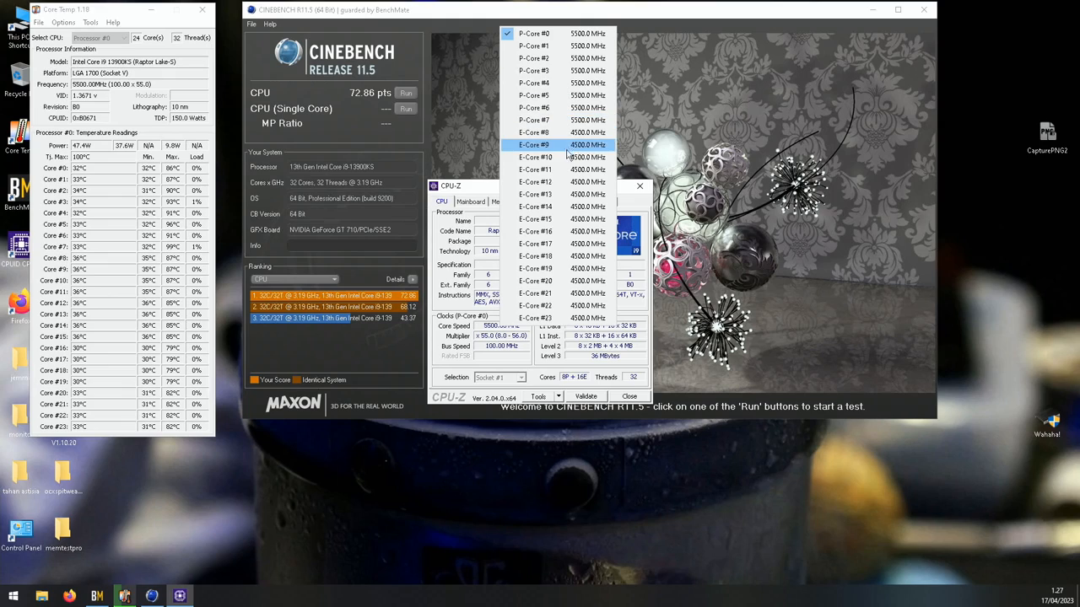
- Show CPU-Z's Memory tab: 32 GB DDR5 at 4100 MHz with 36-47-47-48 timings
left_click(501, 201)
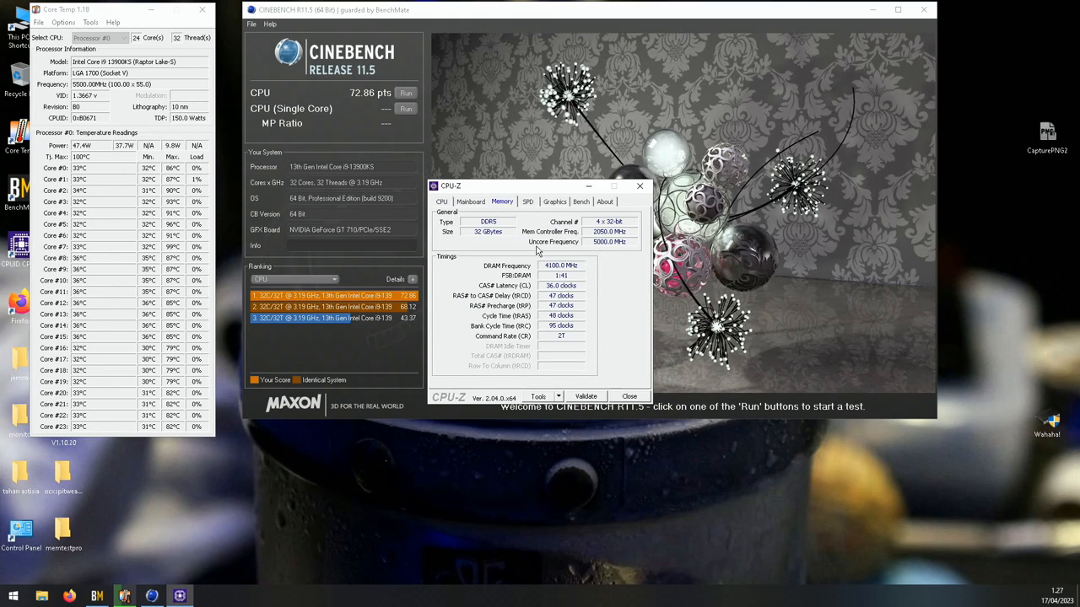
left_click(442, 201)
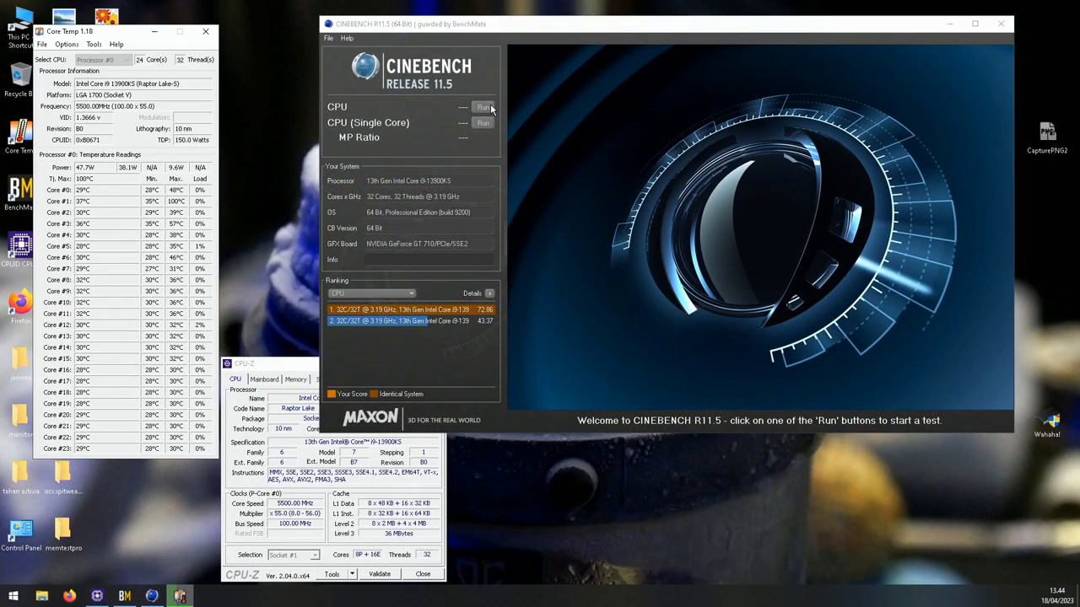
- Start Cinebench R11.5's CPU test, pushing Core Temp maximums to 100°C on cores 1 and 3
left_click(484, 108)
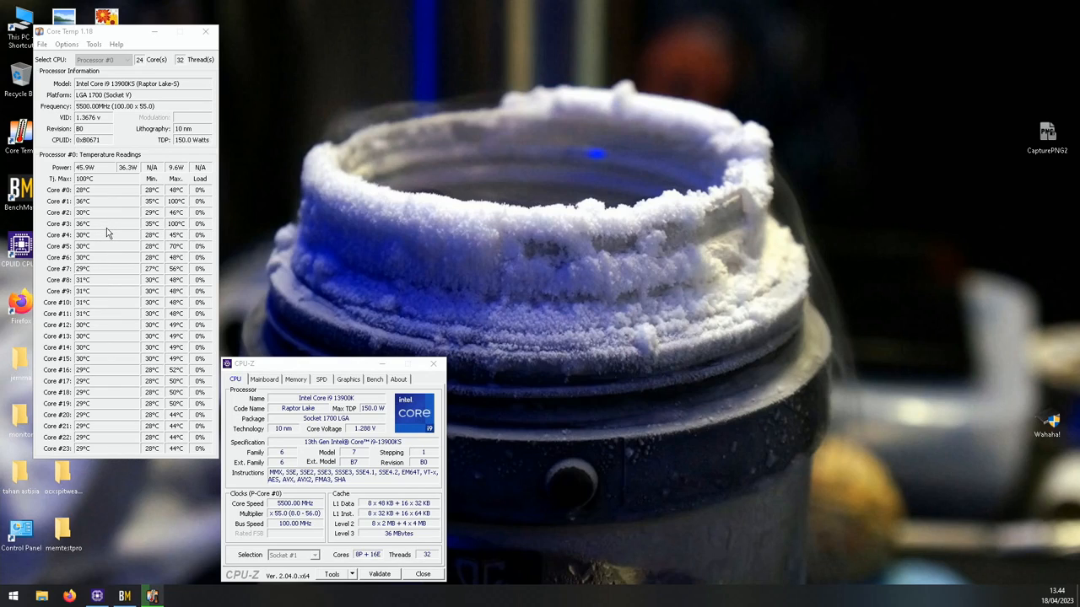
mouse_move(312, 242)
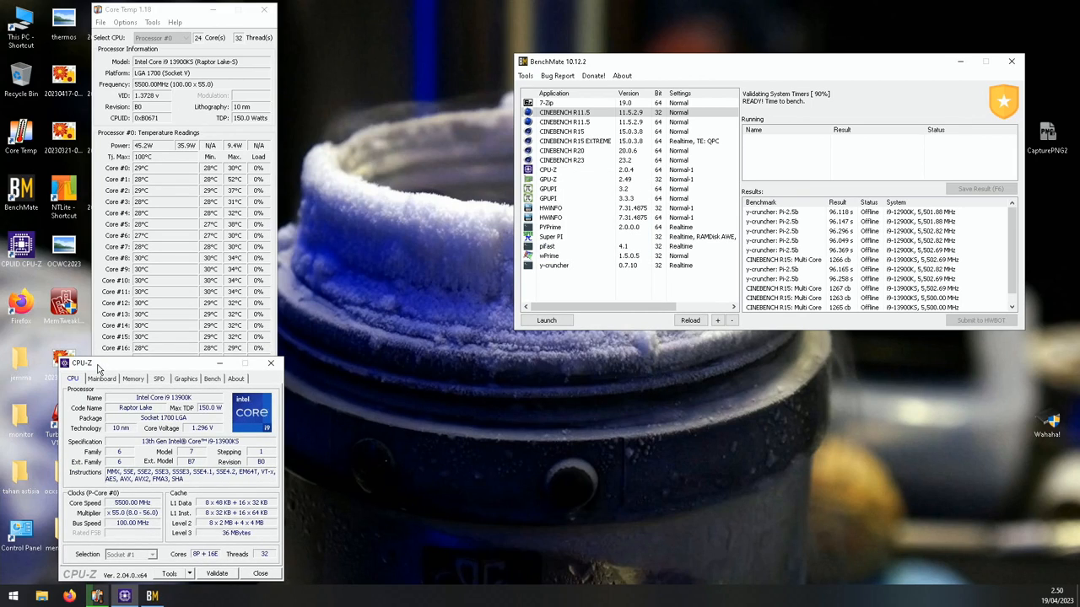
- Launch wPrime from BenchMate and save Advanced Settings with Thread Count left at 32
right_click(549, 255)
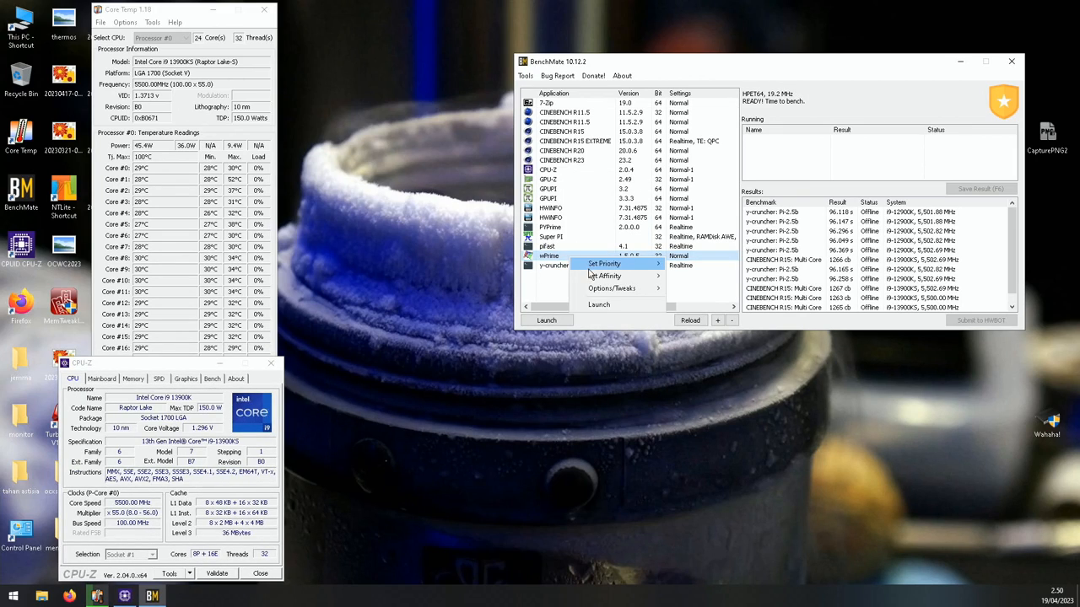
left_click(599, 304)
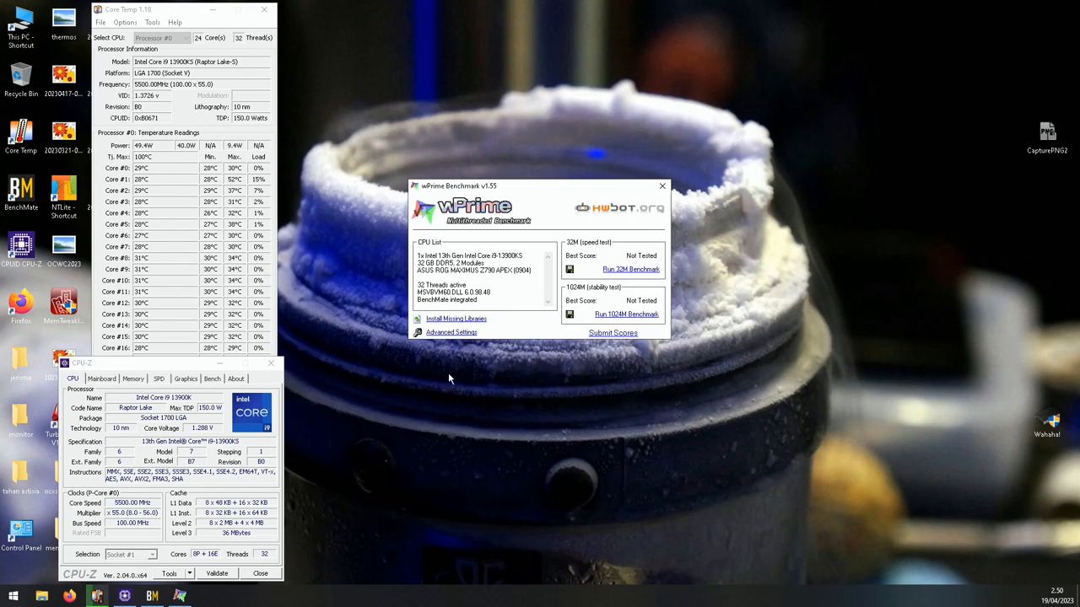
left_click(451, 331)
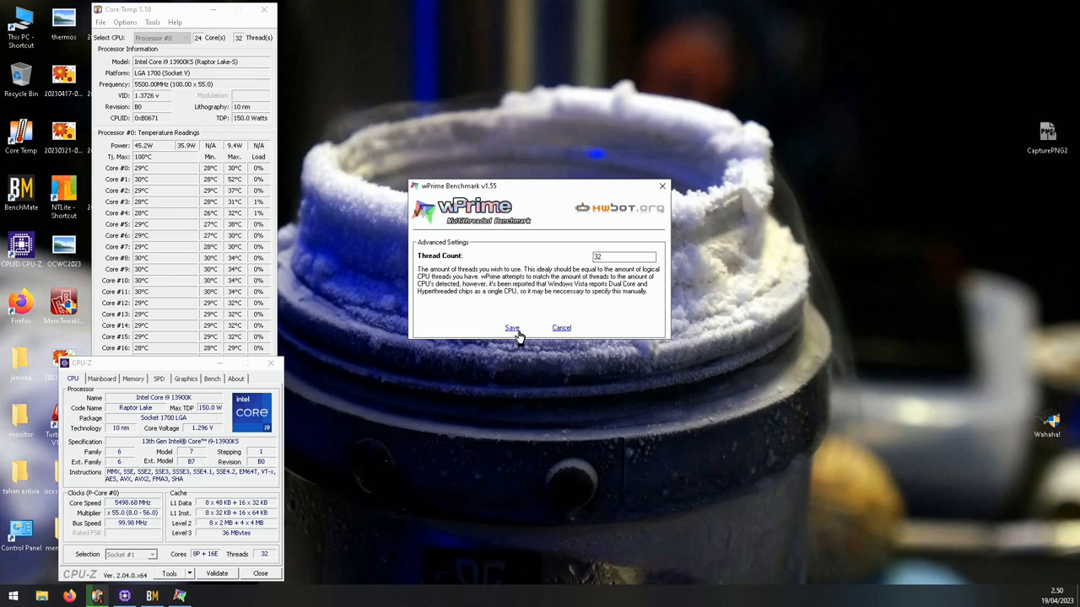
left_click(512, 328)
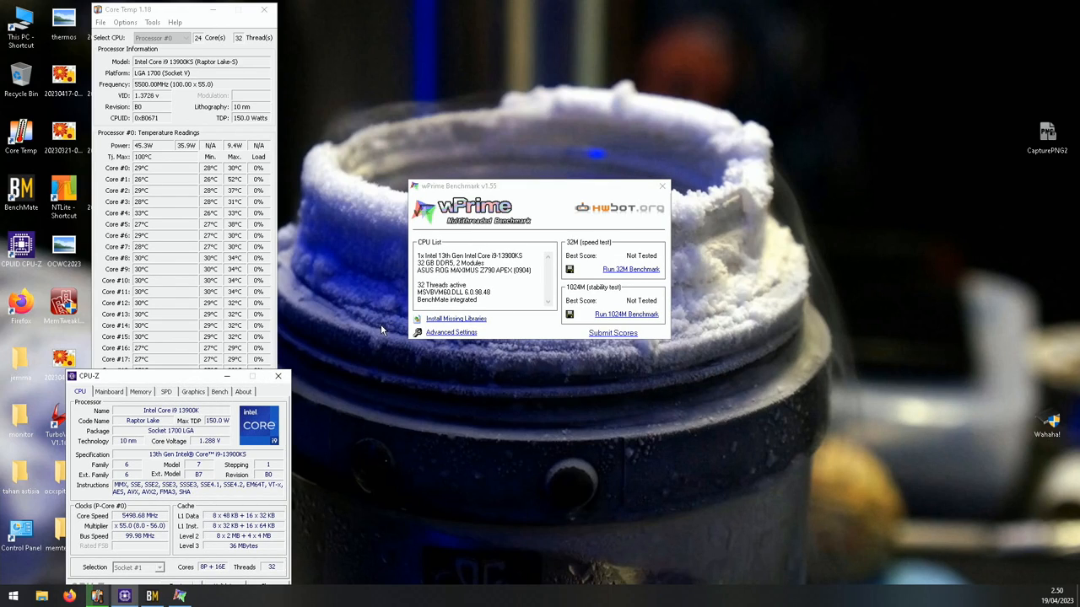
left_click(631, 269)
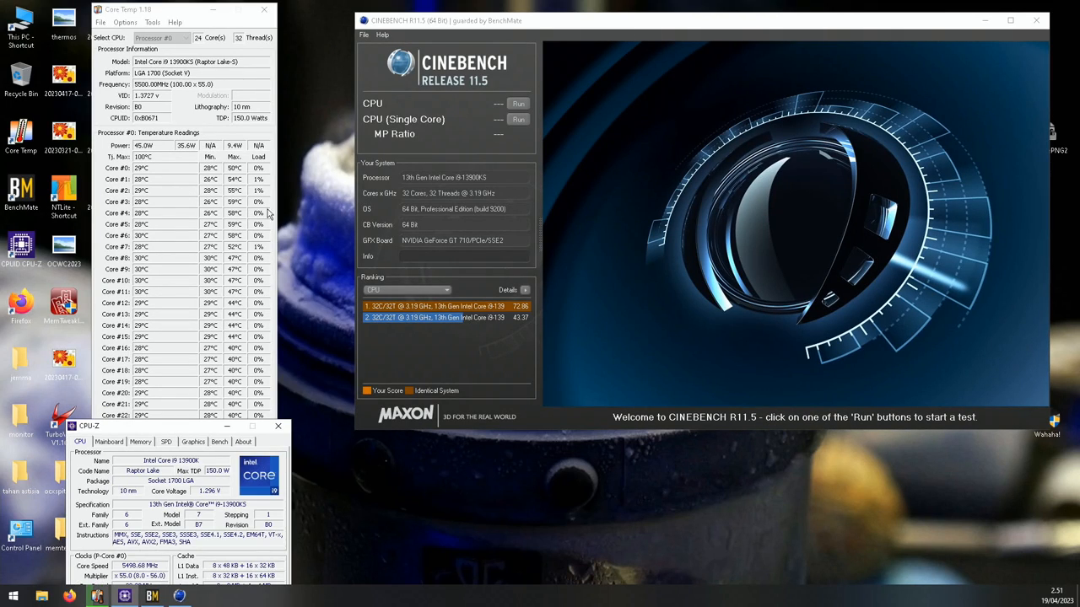
- Run Cinebench R11.5's multi-core CPU test at 5500 MHz, scoring 71.81 pts
left_click(518, 103)
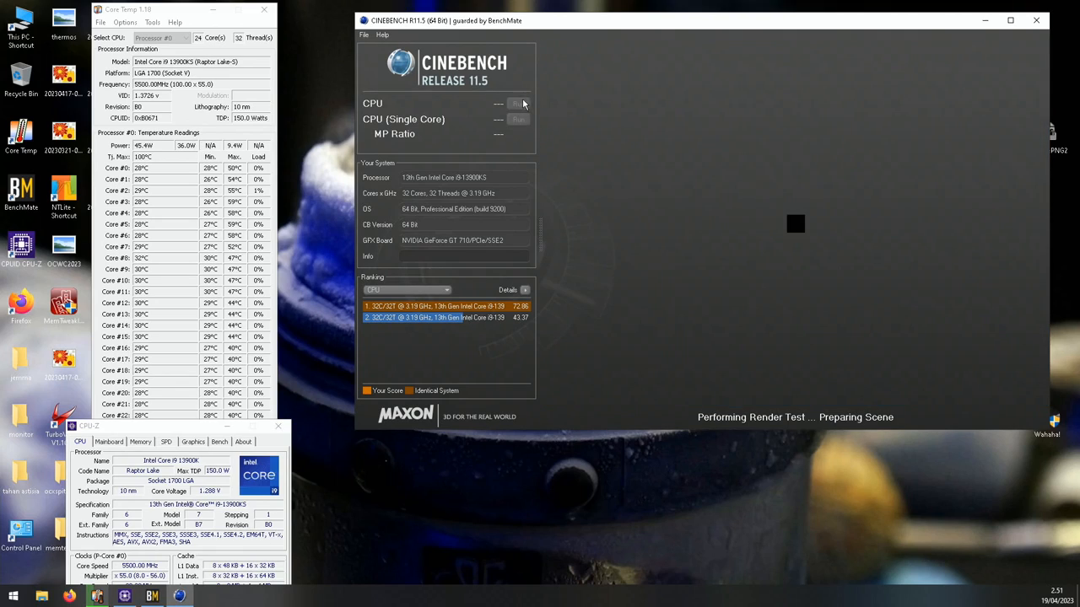
left_click(495, 103)
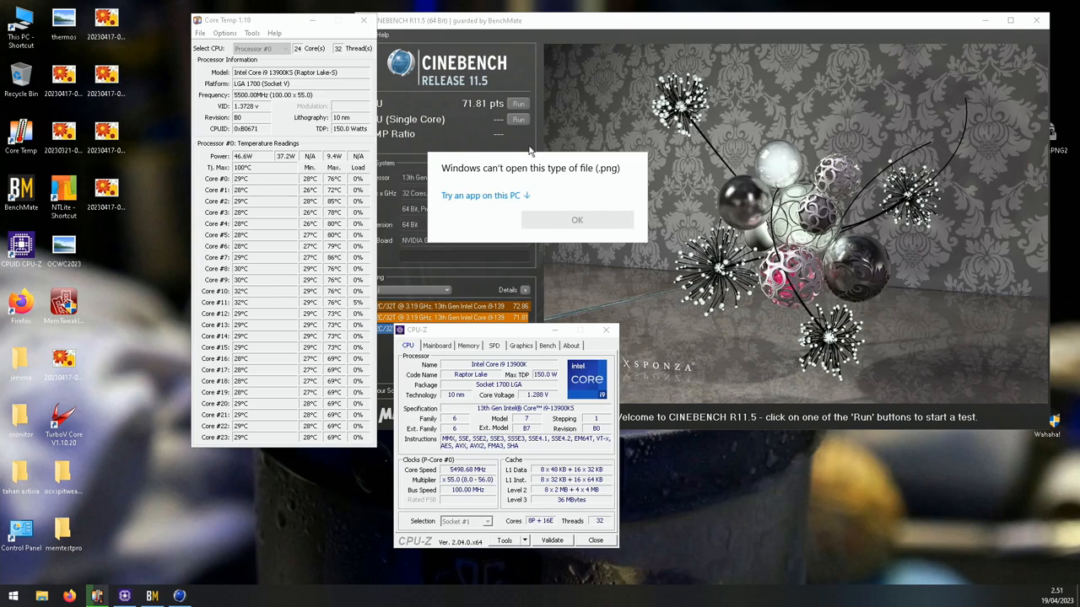
- Dismiss the Windows can't-open-file error over Cinebench R11.5
left_click(577, 219)
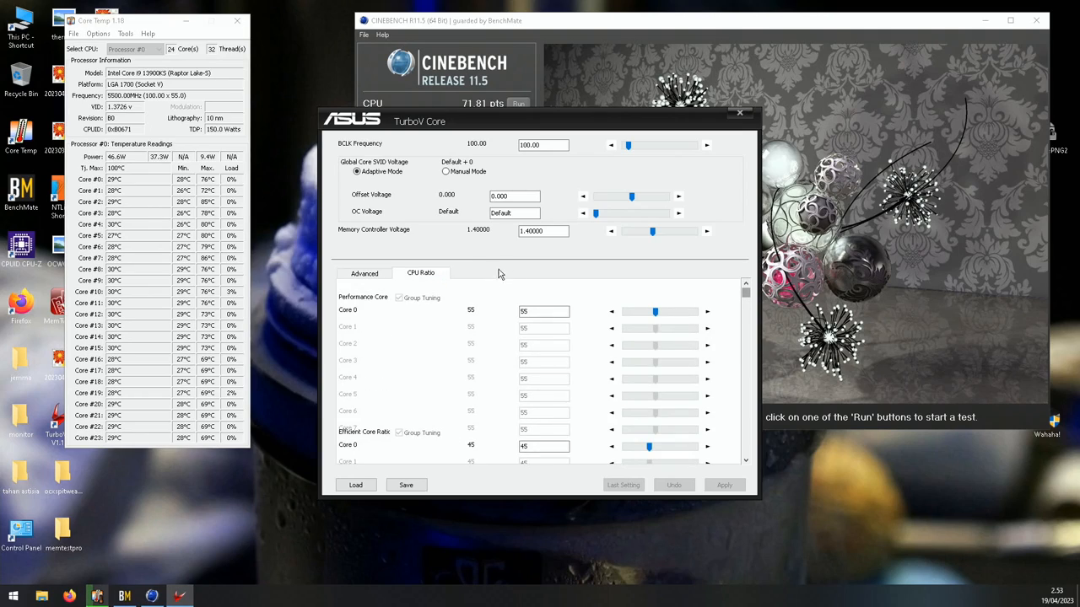
- Apply a 57x P-core ratio in TurboV Core for 5700 MHz, then bring Cinebench forward
scroll("down", 3)
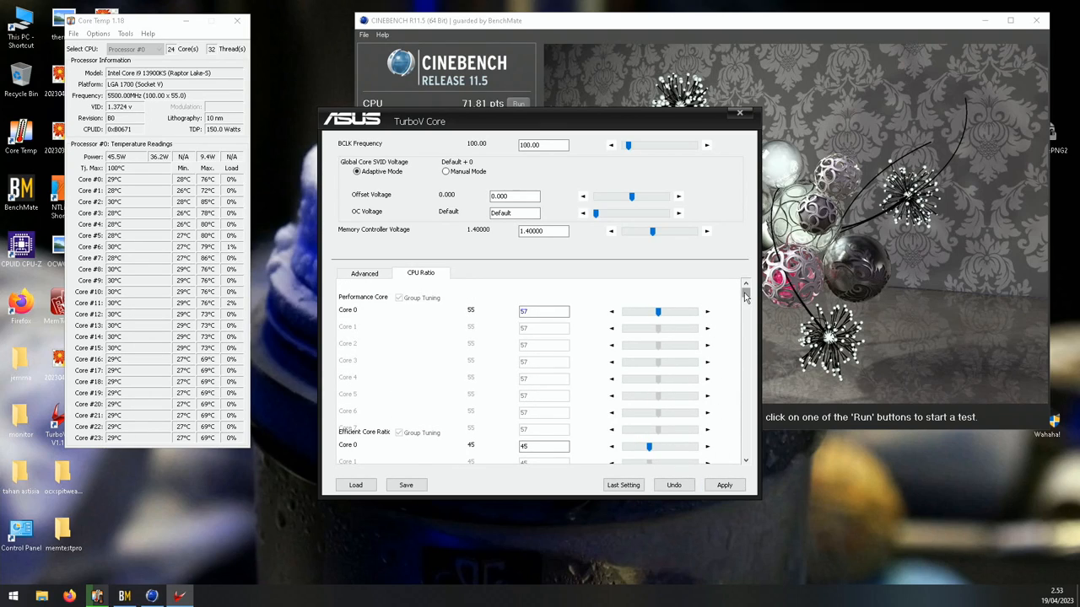
left_click(723, 484)
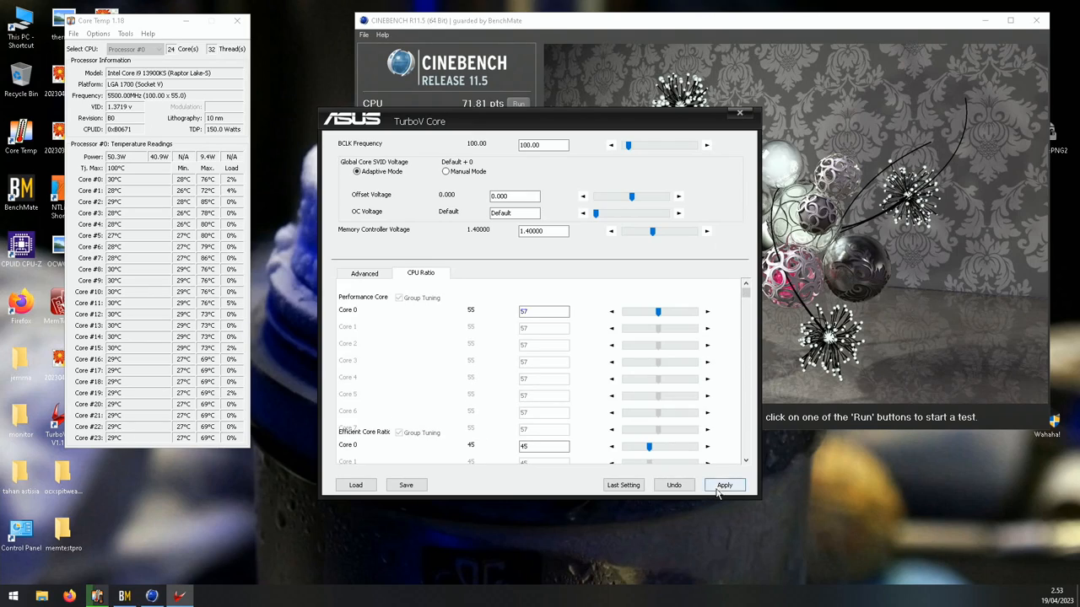
left_click(724, 485)
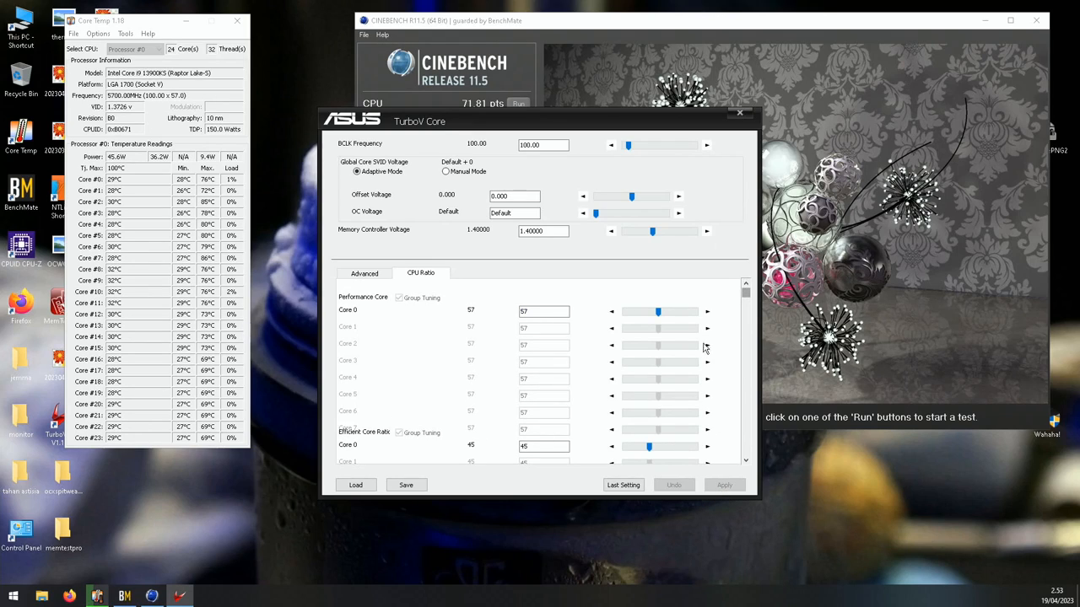
left_click(740, 112)
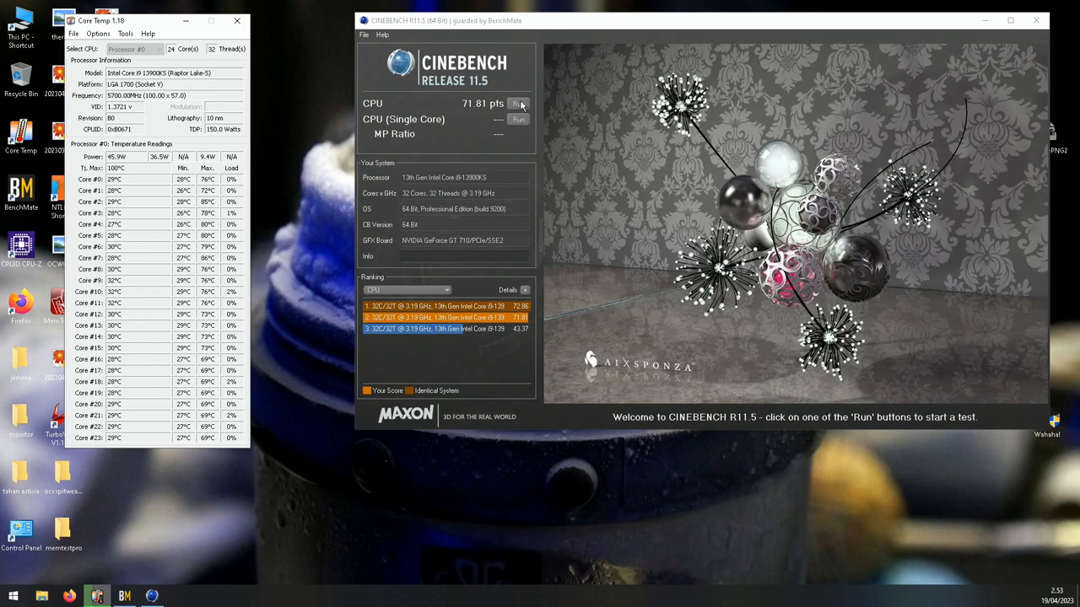
- Re-run the Cinebench CPU test at 5700 MHz for 71.14 pts, then return to TurboV Core
left_click(518, 103)
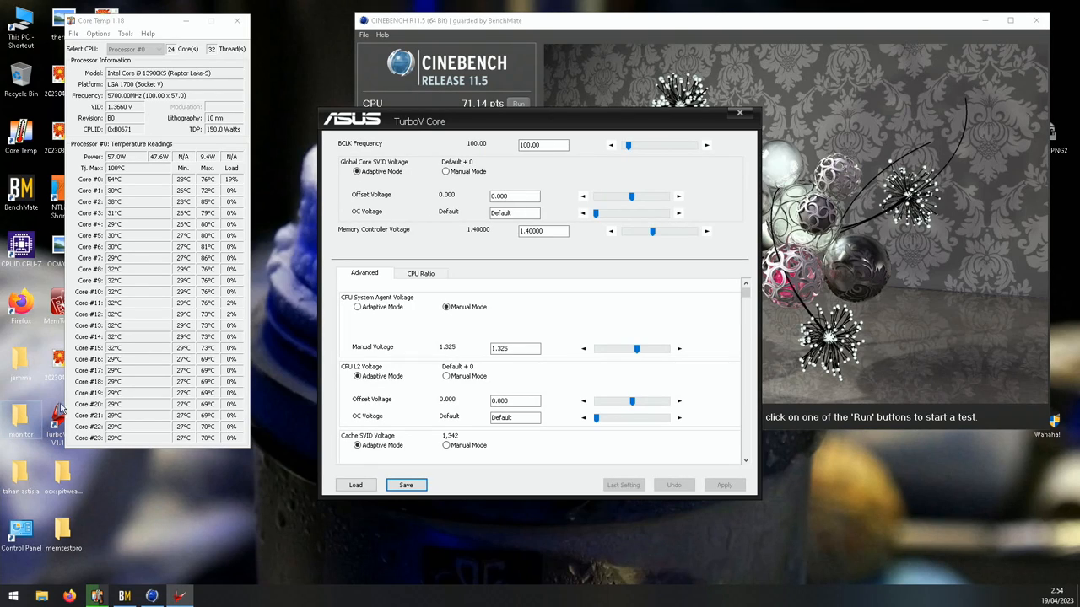
left_click(421, 273)
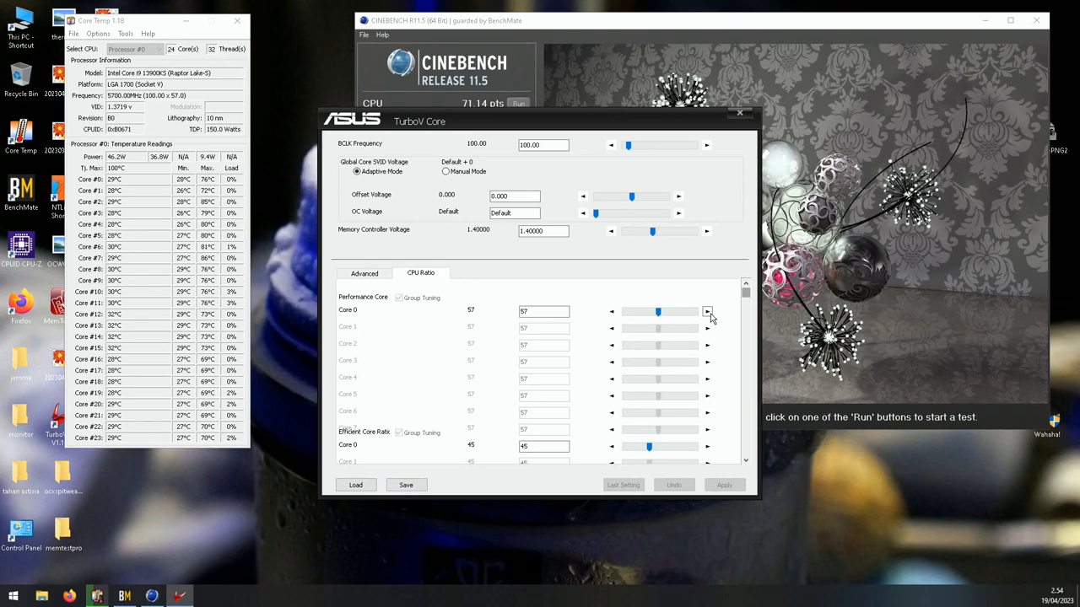
- Apply a 58x P-core ratio in TurboV Core, taking the CPU to 5800 MHz
scroll("down", 3)
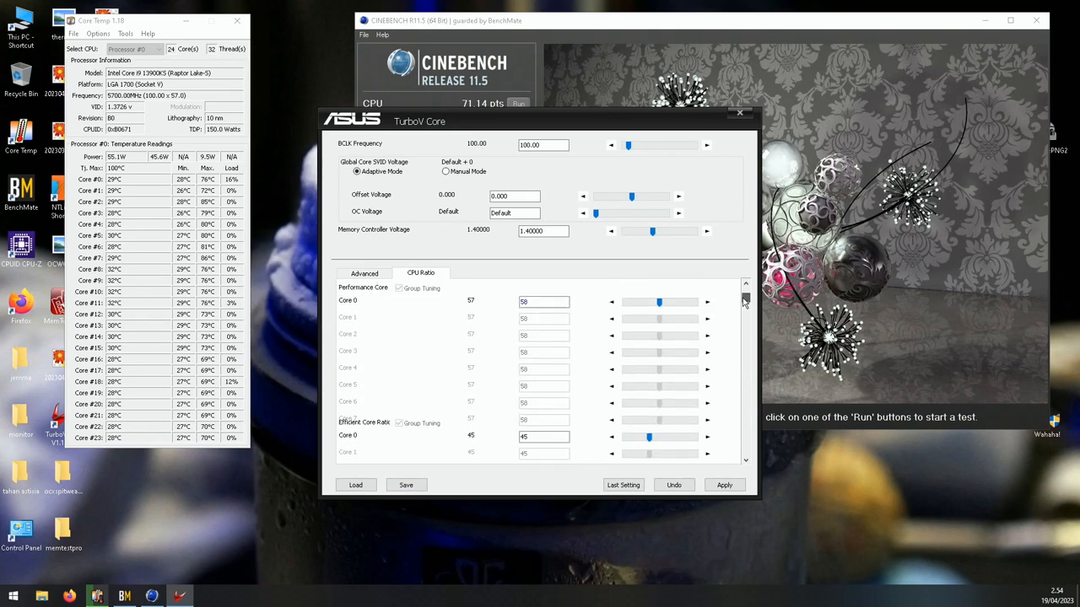
left_click(723, 485)
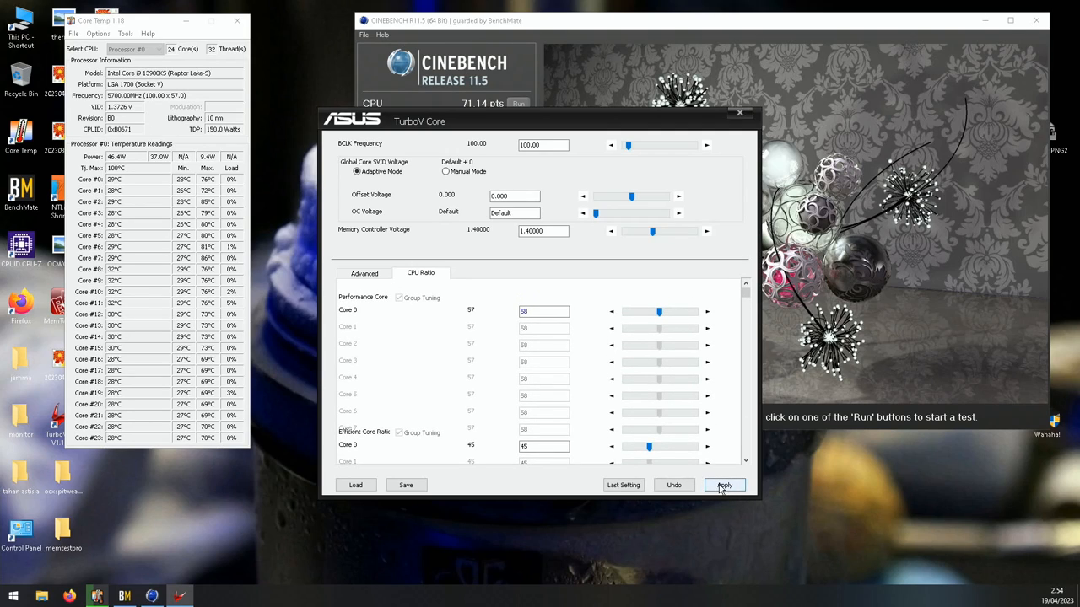
left_click(723, 485)
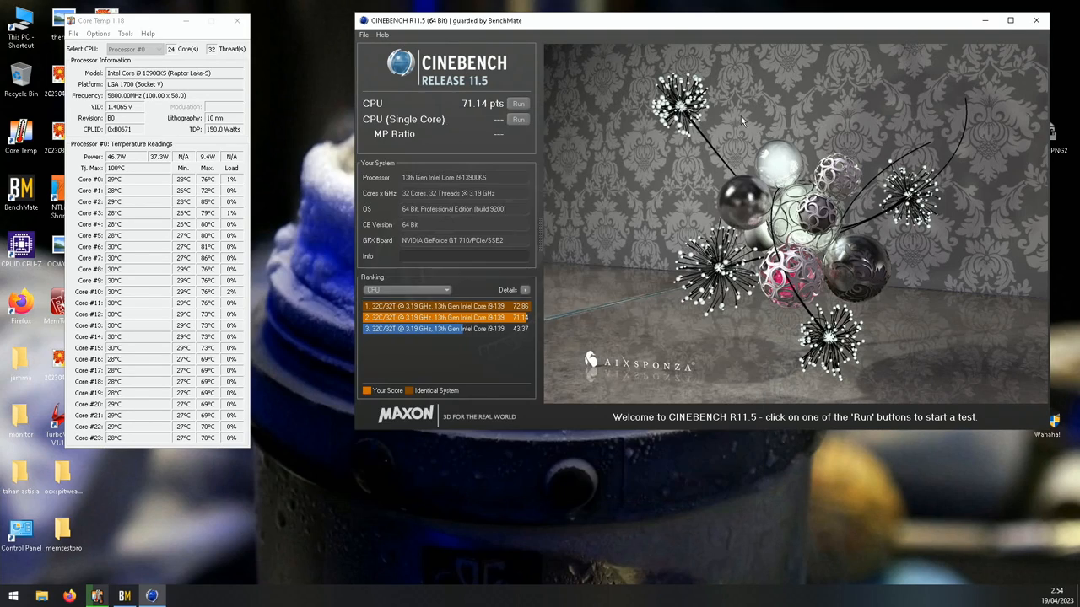
- Run the Cinebench CPU test at 5800 MHz and acknowledge the CINEMA 4D application error
left_click(518, 103)
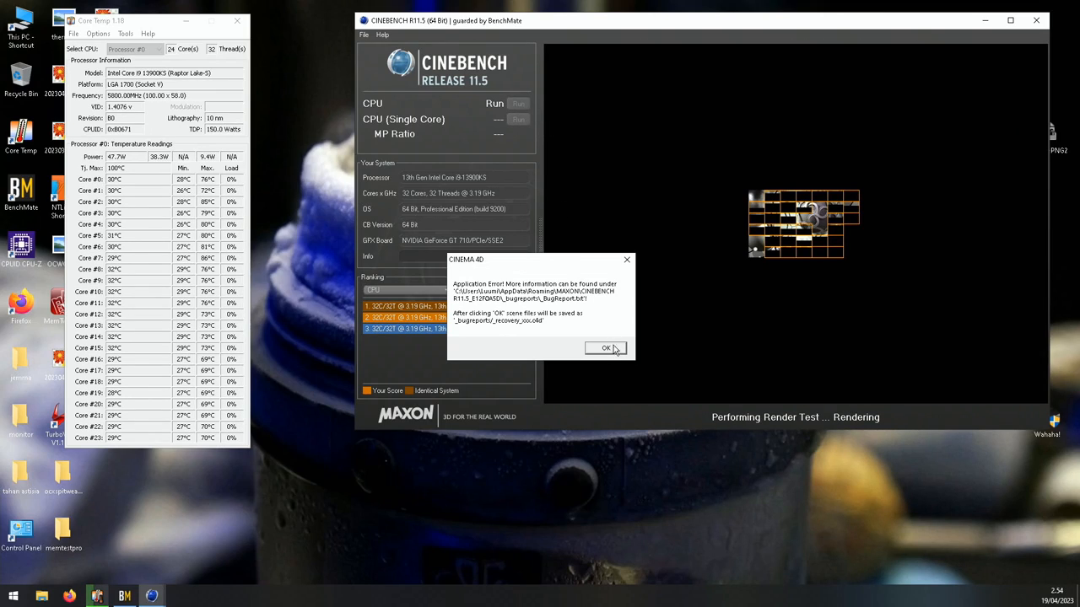
left_click(606, 349)
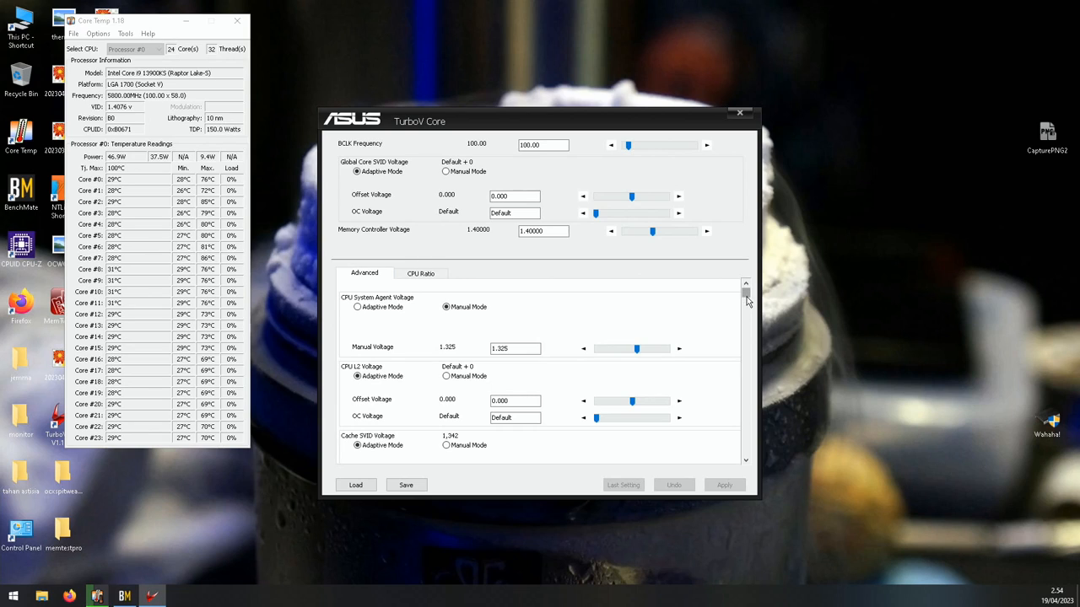
scroll("down", 3)
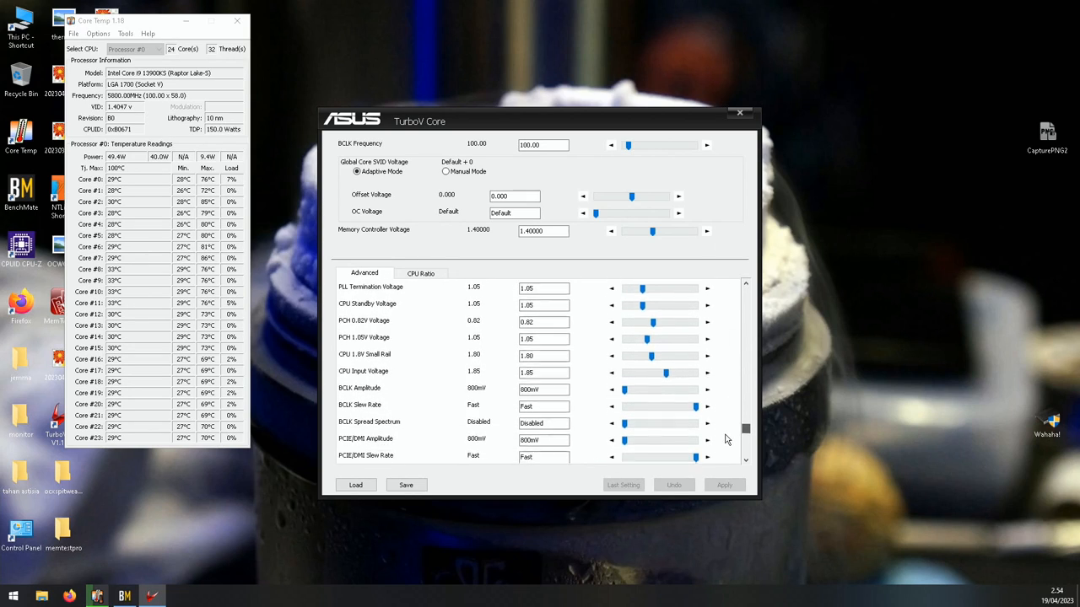